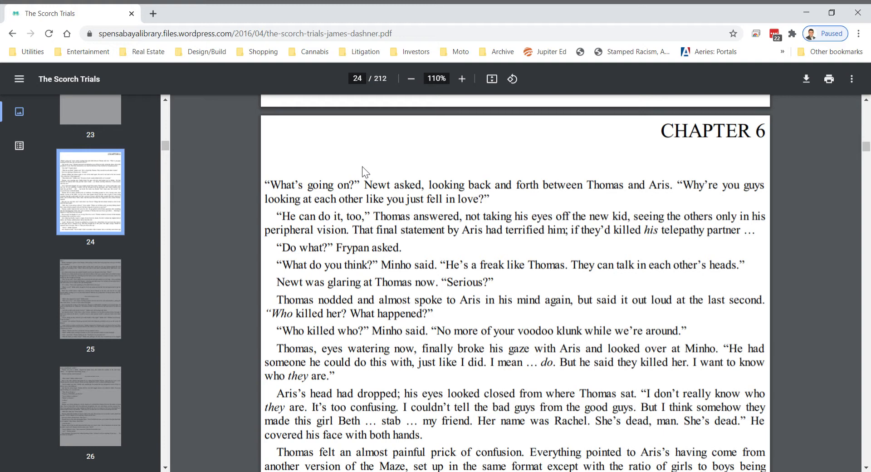
mouse_move(801, 214)
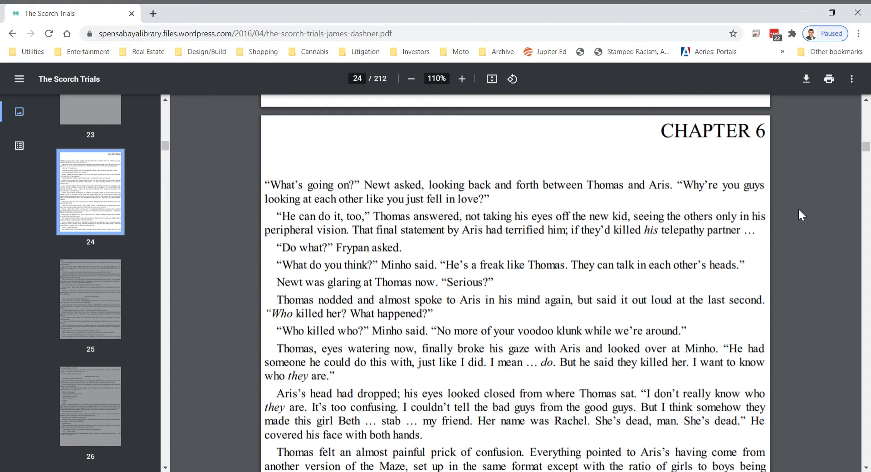
Step: Scroll to page 24's last lines, where Aris says he doesn't know what the word means
scroll("down", 3)
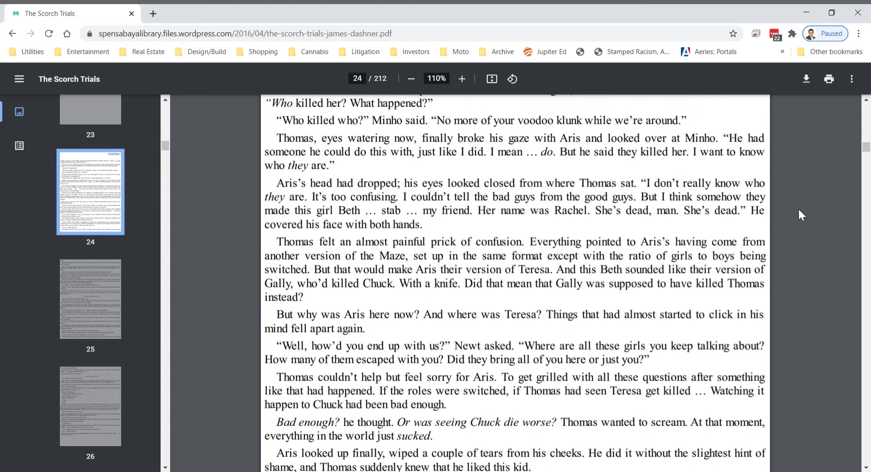
scroll("down", 3)
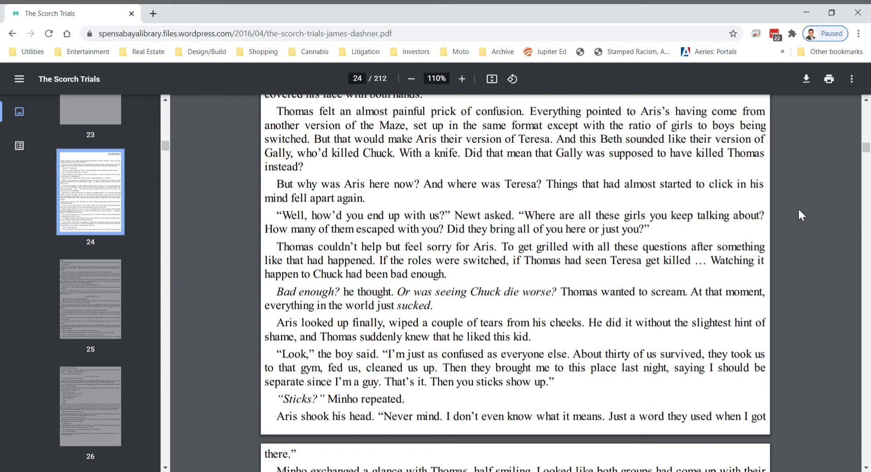
Step: Scroll past the page break to the top of page 25, where Minho glances at Thomas
scroll("down", 3)
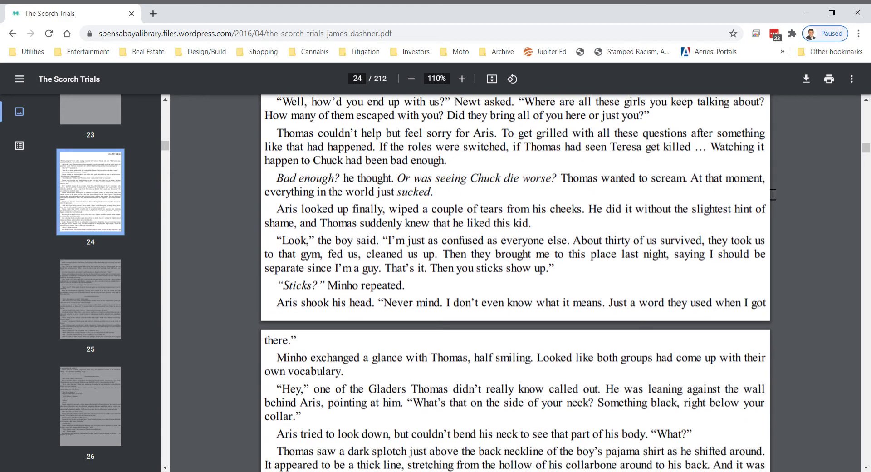
mouse_move(791, 234)
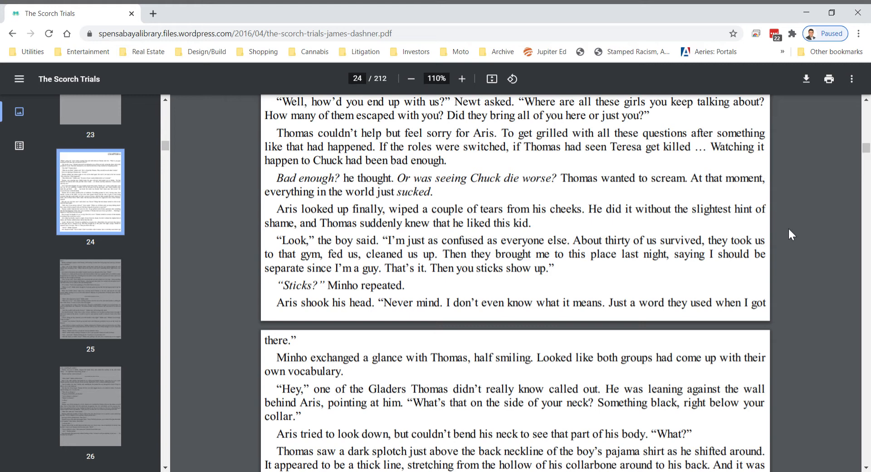
scroll("down", 3)
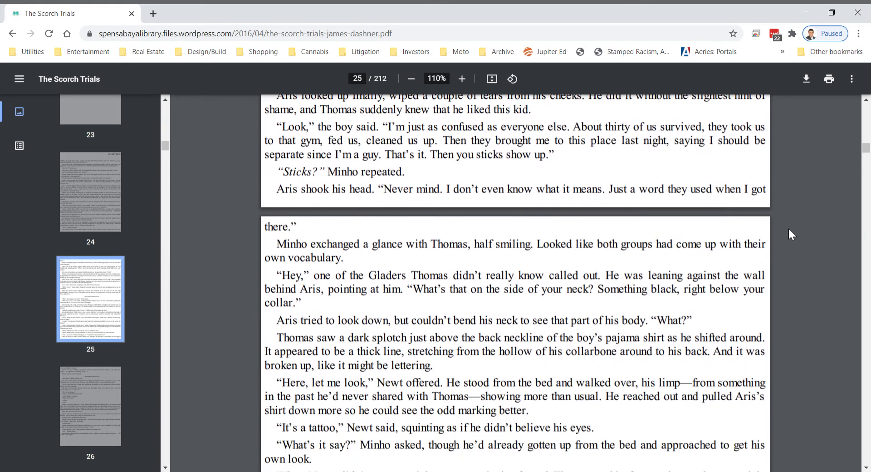
Step: Scroll down page 25 to the tattoo reading 'Property of WICKED' and Minho's reaction
scroll("down", 3)
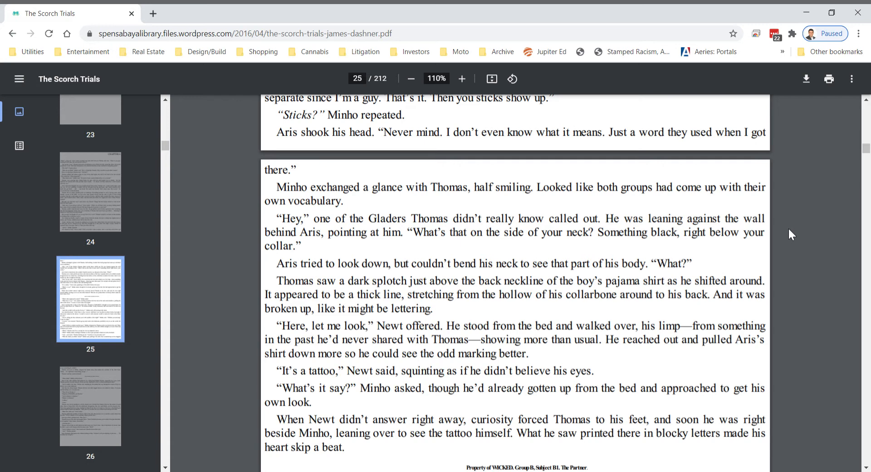
scroll("down", 3)
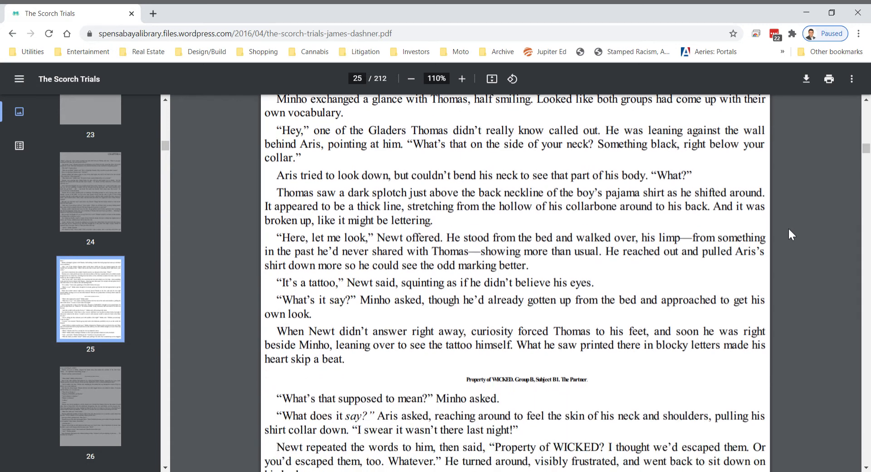
Step: Scroll further down page 25 to Aris insisting the tattoo wasn't there before
scroll("down", 3)
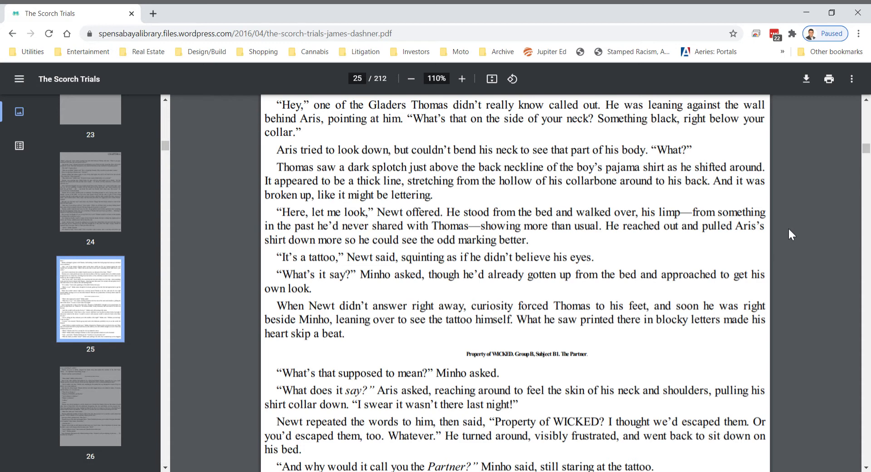
scroll("down", 3)
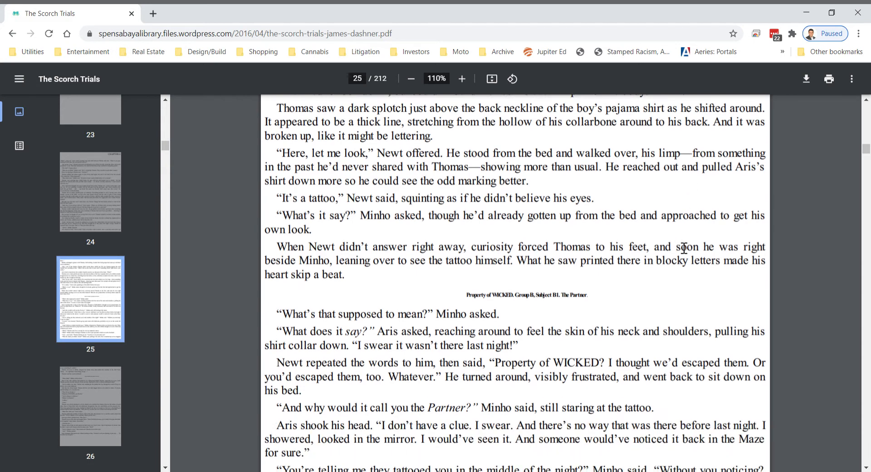
Step: Scroll down page 25 to Thomas spotting the same black line on Minho's neck
scroll("down", 3)
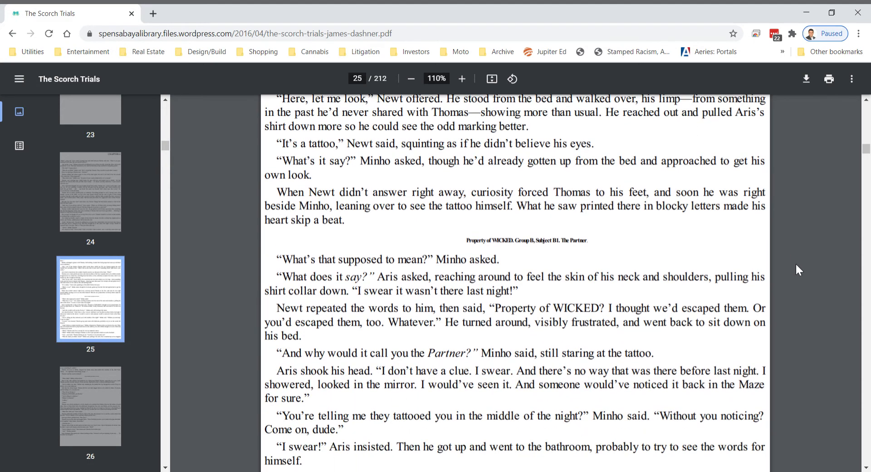
mouse_move(792, 321)
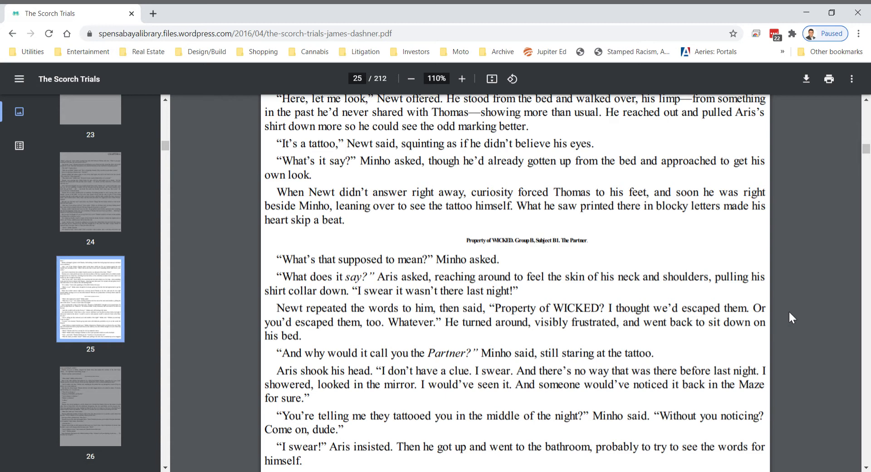
scroll("down", 3)
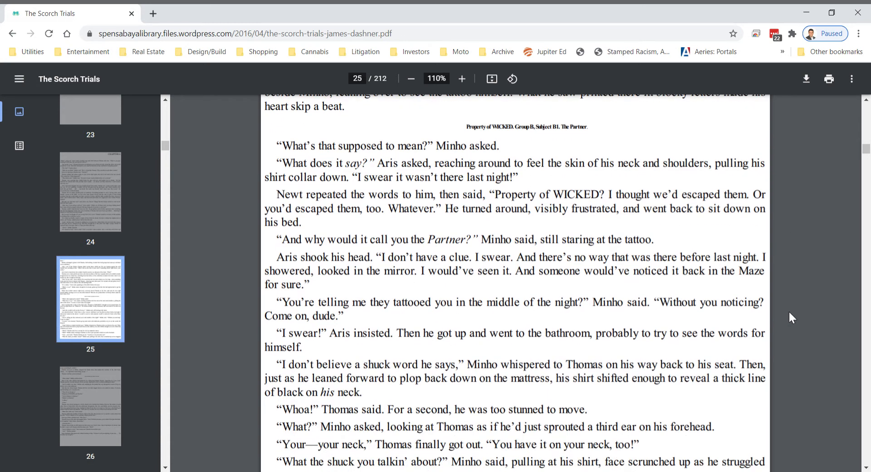
mouse_move(337, 247)
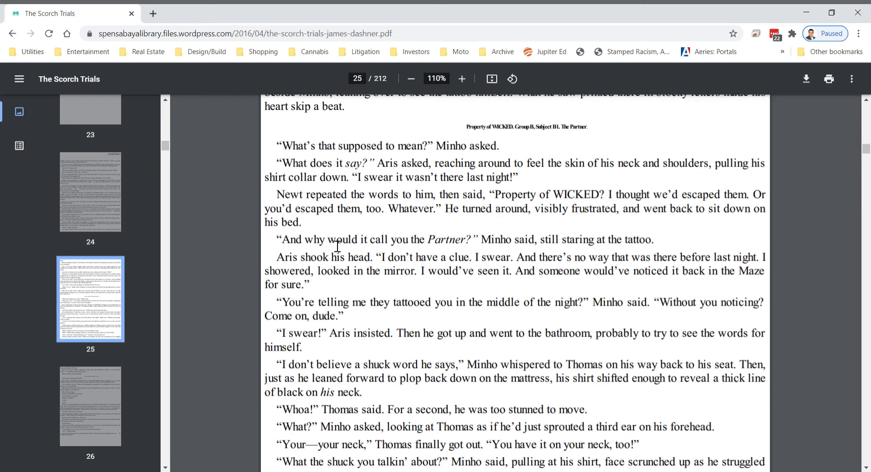
mouse_move(496, 238)
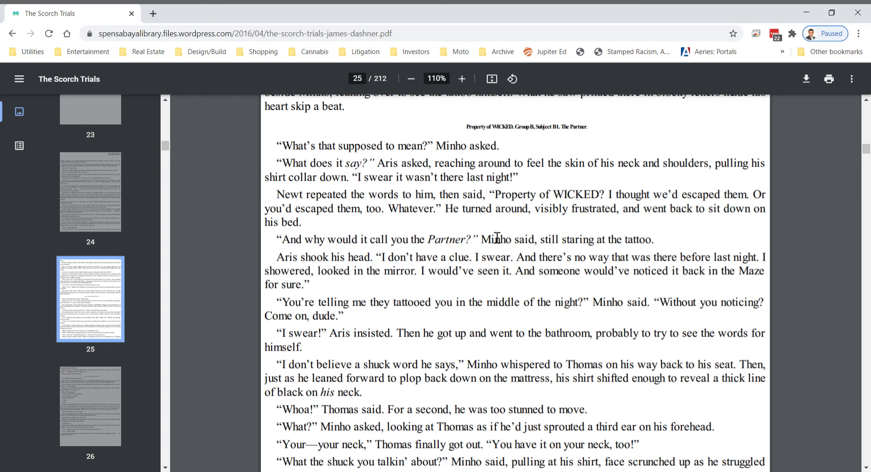
mouse_move(587, 245)
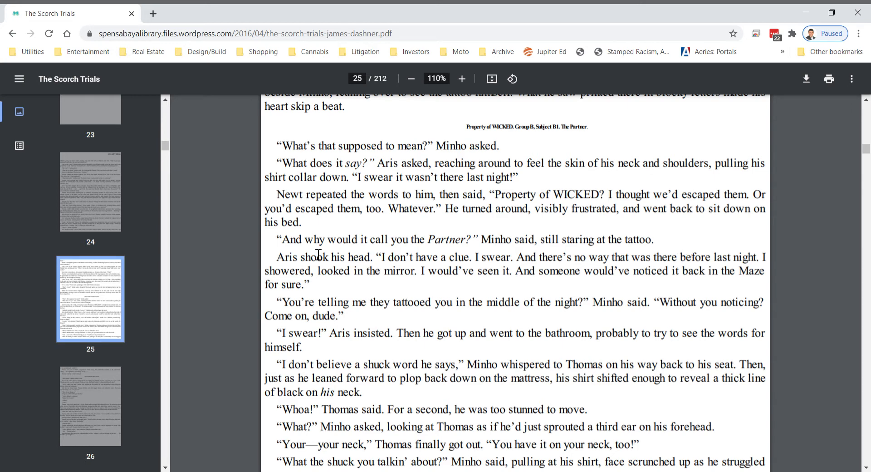
left_click_drag(276, 257, 496, 257)
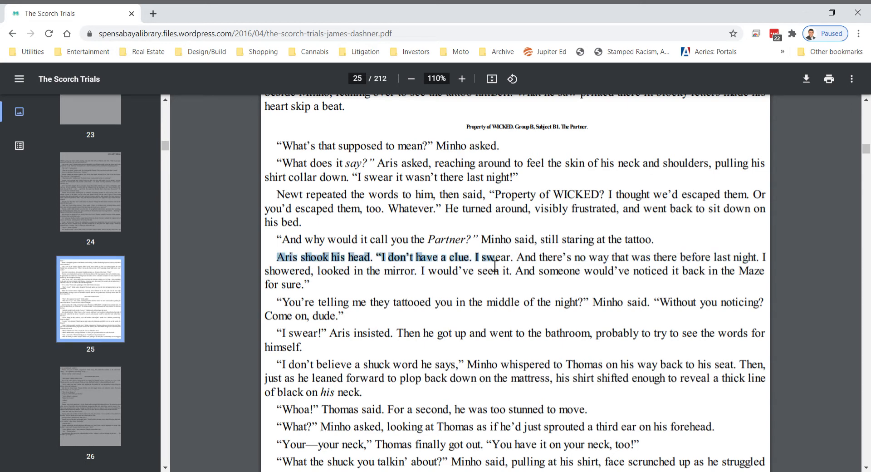
left_click(524, 290)
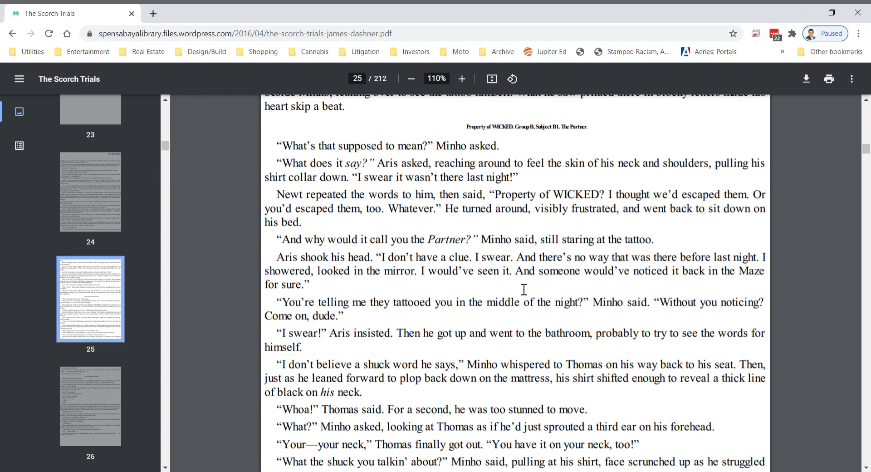
mouse_move(787, 295)
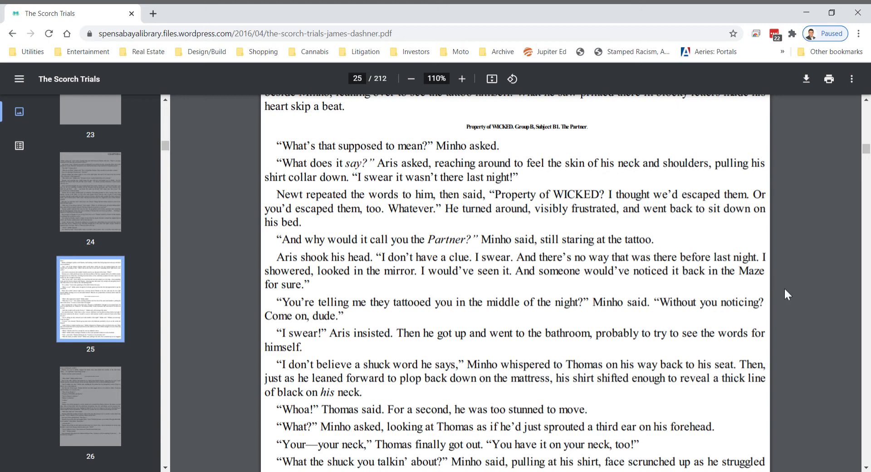
scroll("down", 3)
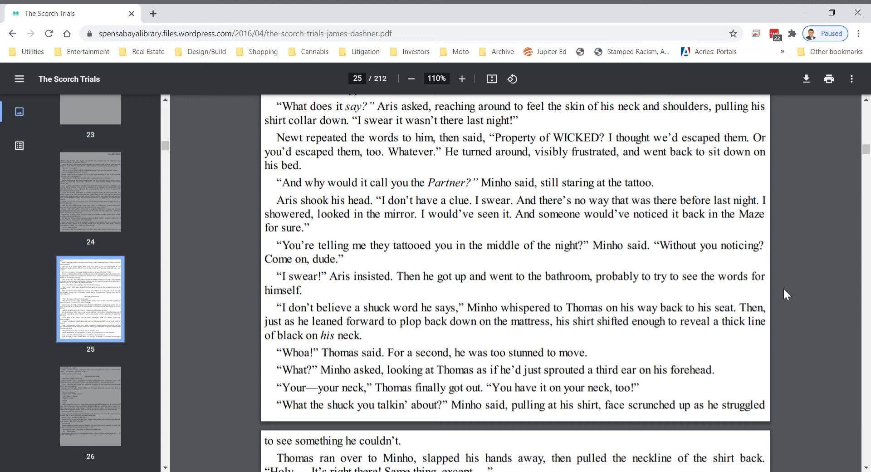
scroll("down", 3)
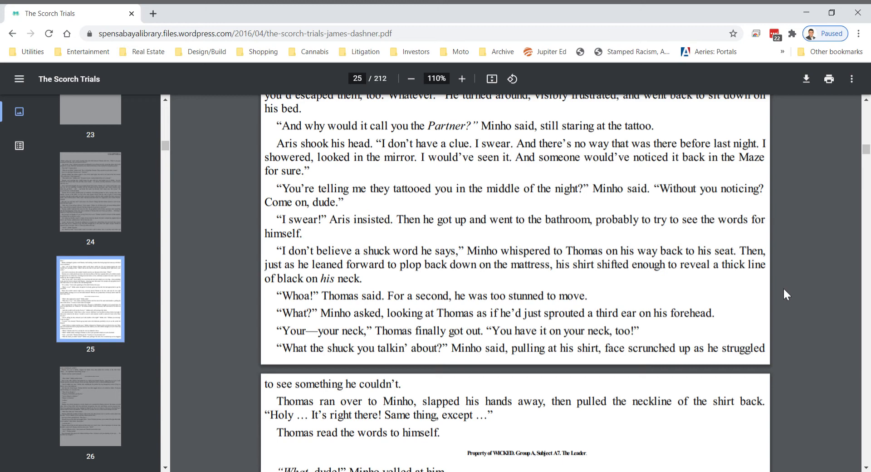
scroll("down", 3)
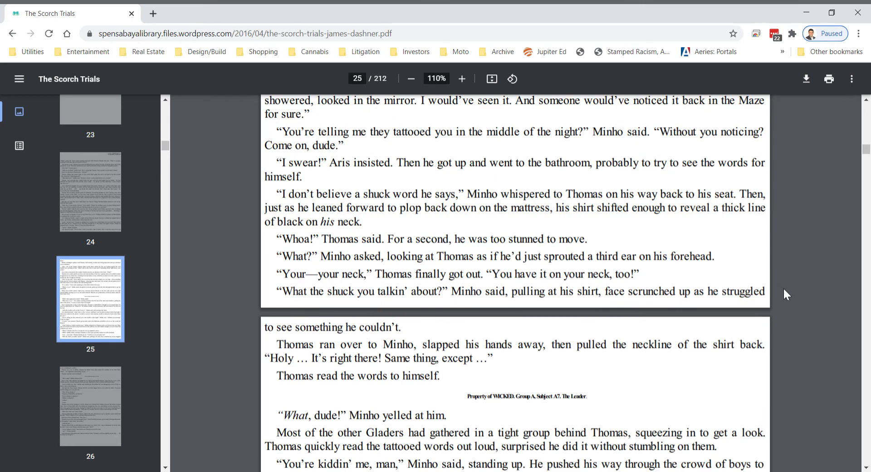
mouse_move(479, 206)
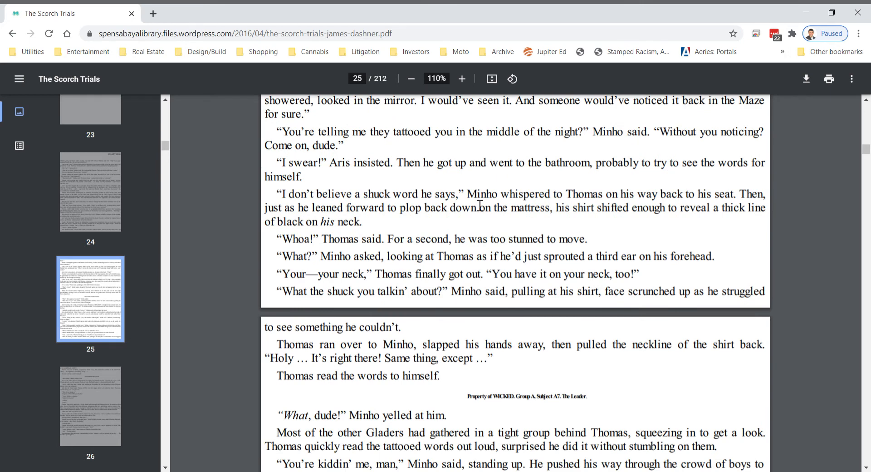
mouse_move(556, 216)
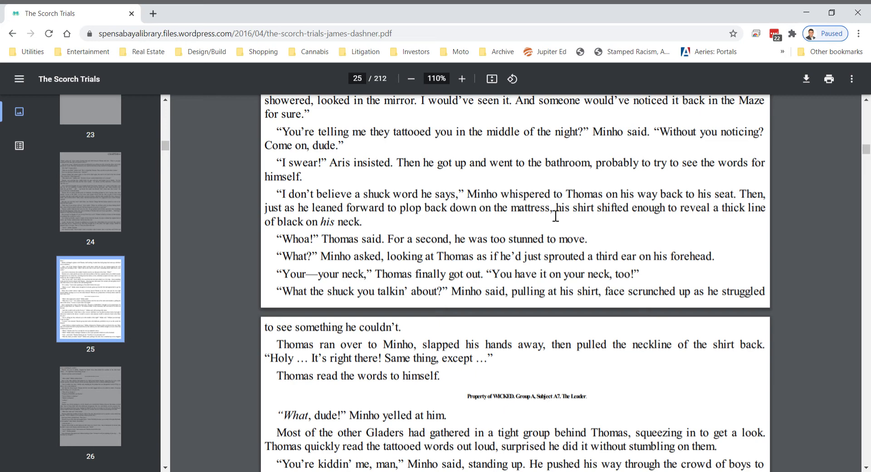
mouse_move(789, 246)
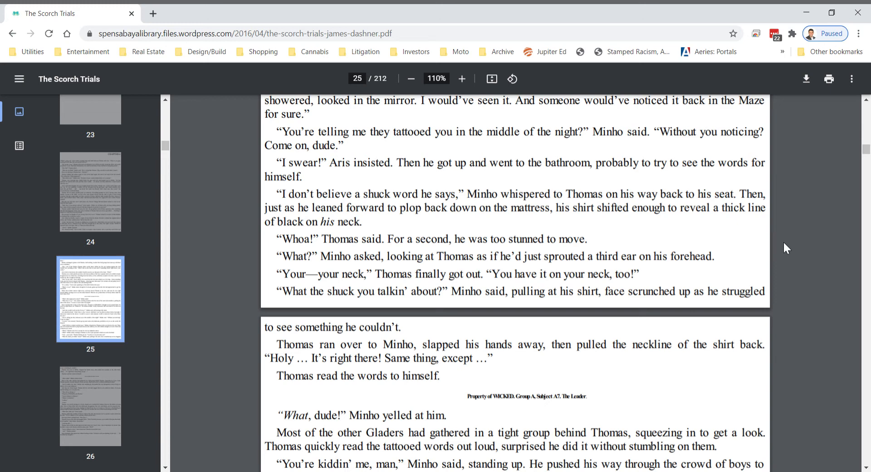
mouse_move(543, 262)
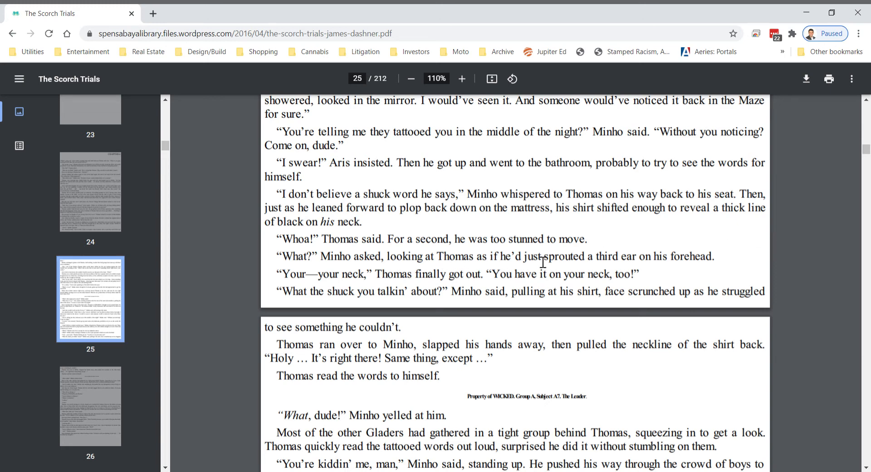
mouse_move(746, 277)
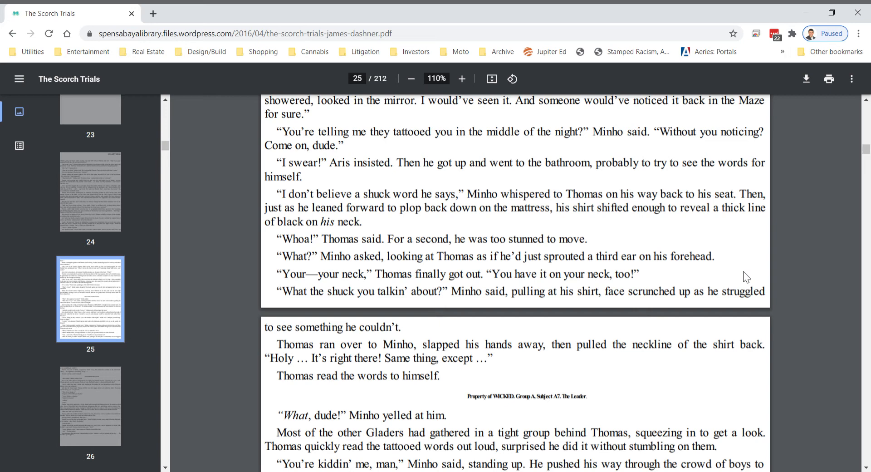
mouse_move(808, 296)
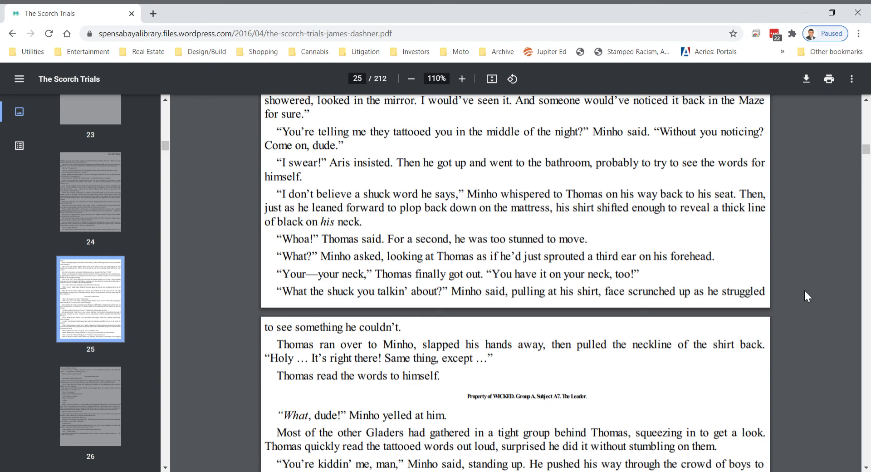
mouse_move(801, 295)
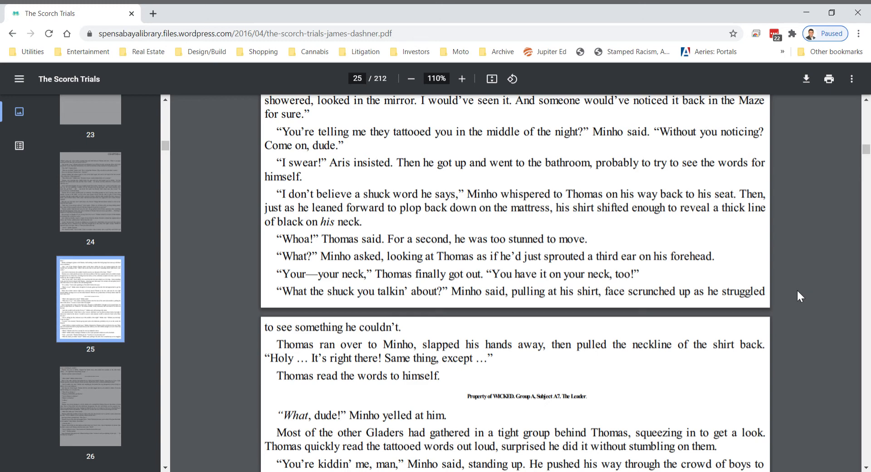
Step: Scroll onto page 26 to the Gladers finding their tattoos: Group A, Subjects A-thirteen and A-nineteen
scroll("down", 3)
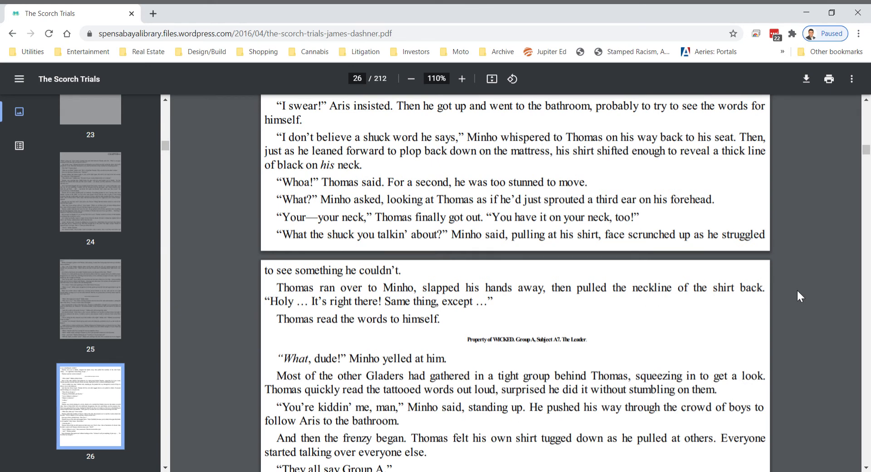
scroll("down", 3)
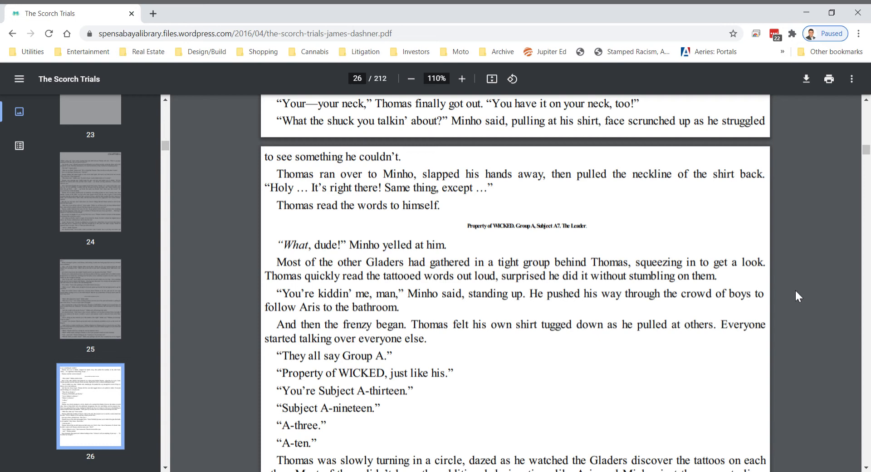
mouse_move(722, 296)
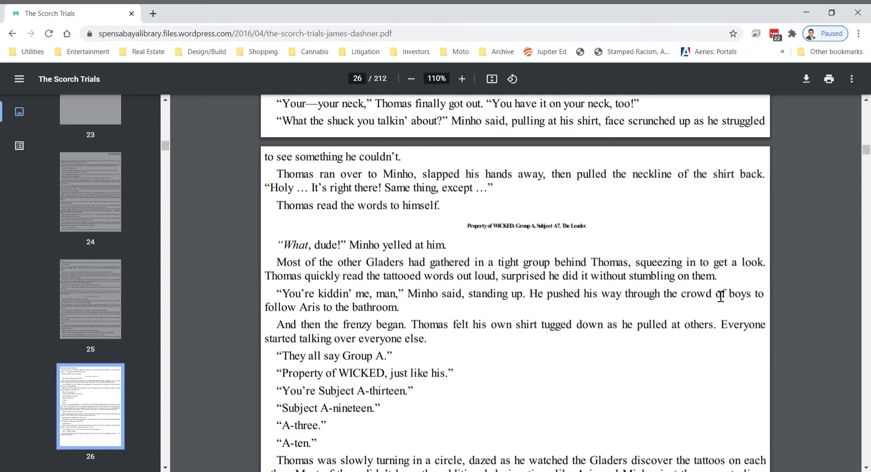
mouse_move(676, 281)
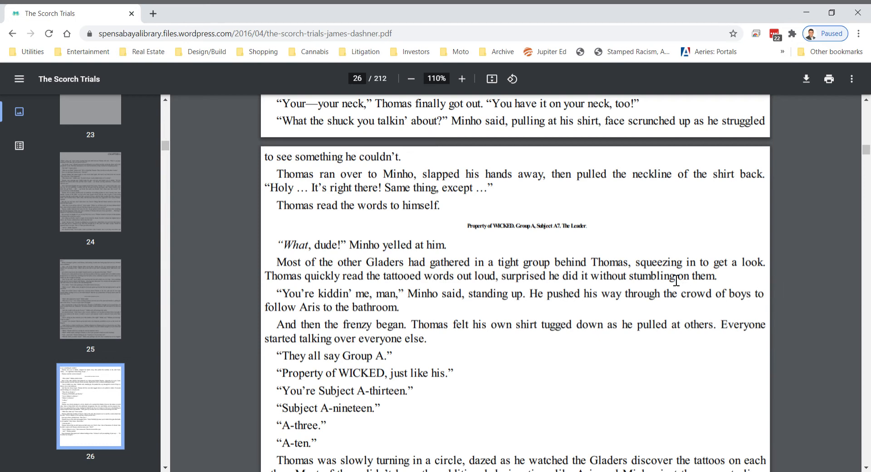
mouse_move(543, 275)
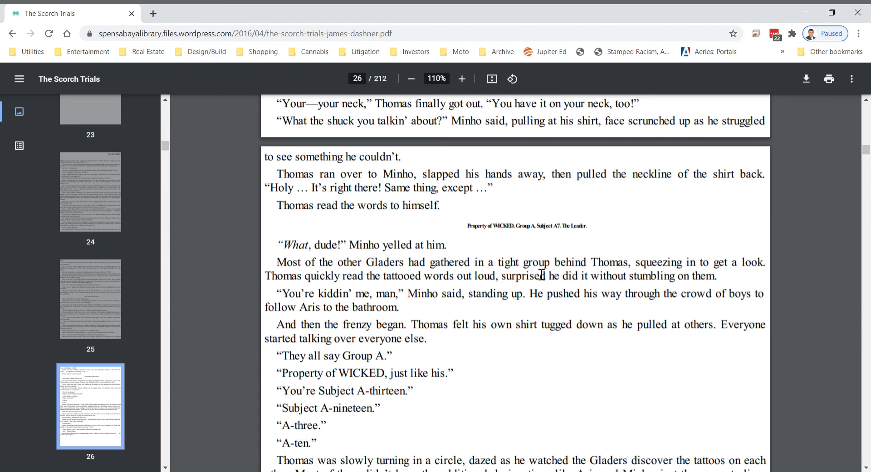
mouse_move(751, 277)
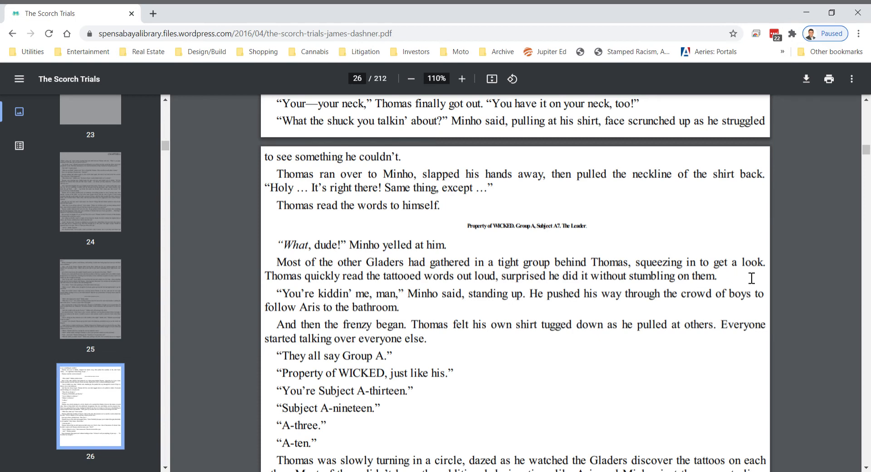
mouse_move(777, 307)
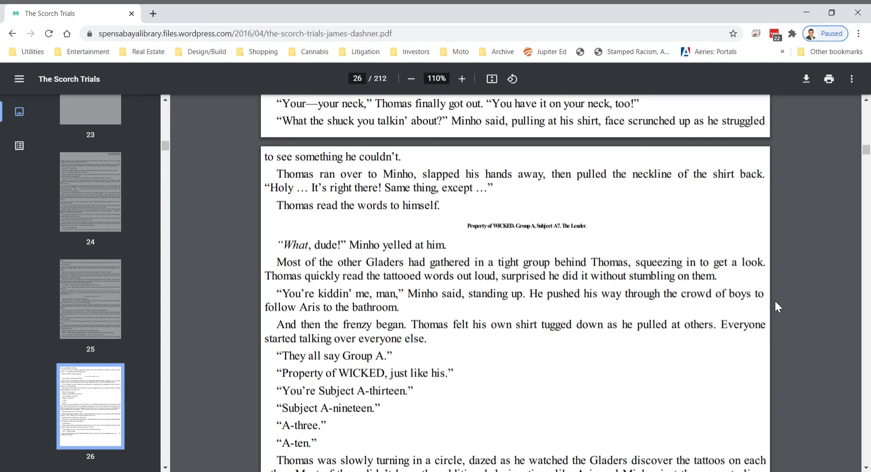
mouse_move(457, 254)
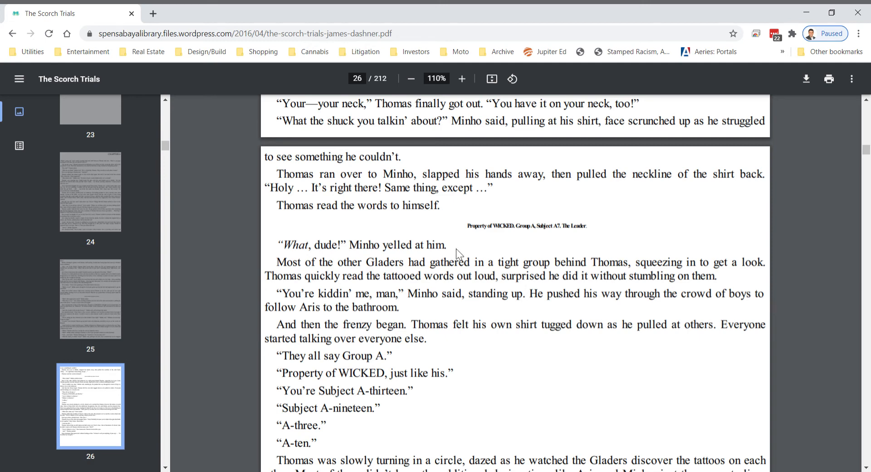
mouse_move(716, 302)
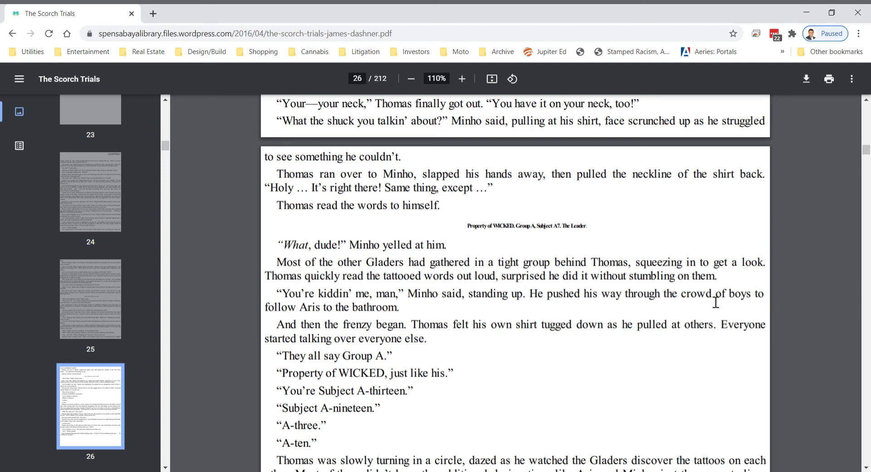
mouse_move(792, 302)
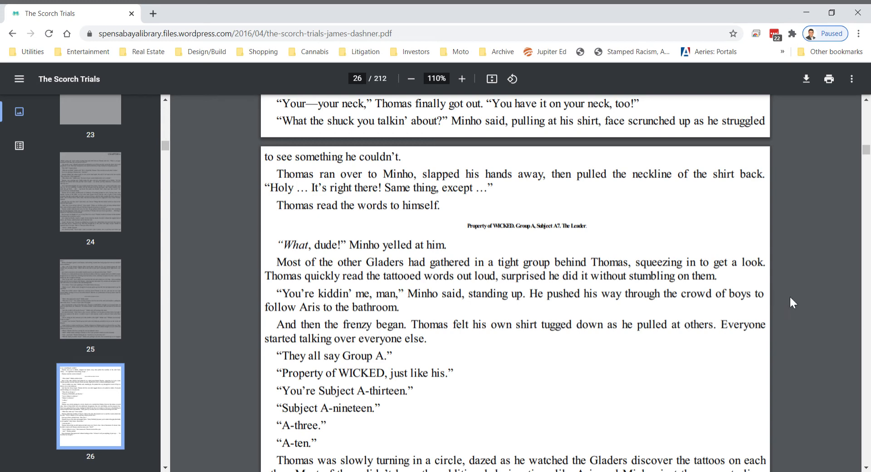
Step: Scroll down page 26 to Newt's Subject A-five 'the Glue' tattoo and Thomas's A-two
scroll("down", 3)
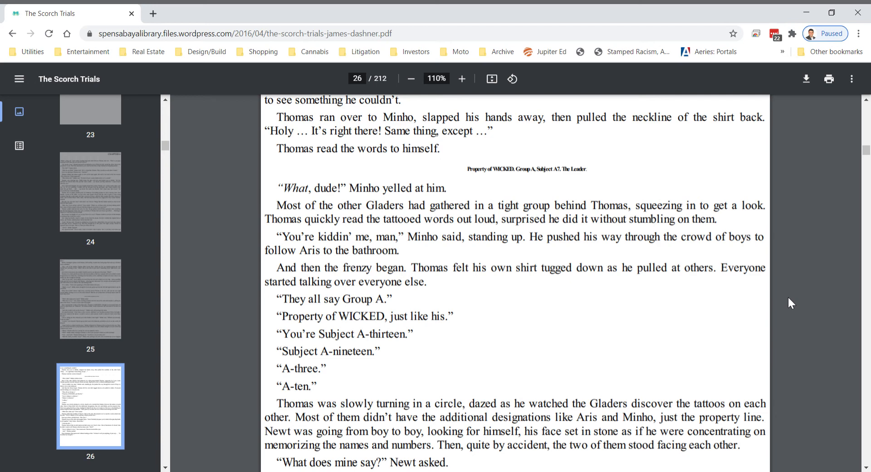
mouse_move(781, 302)
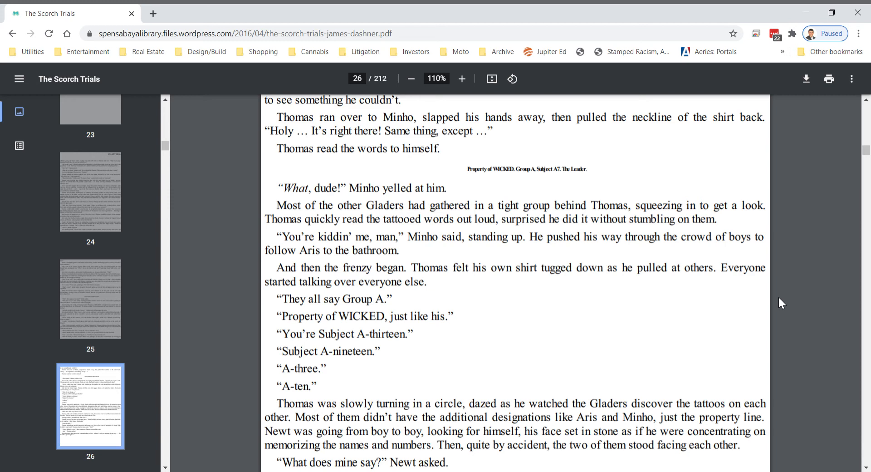
mouse_move(285, 312)
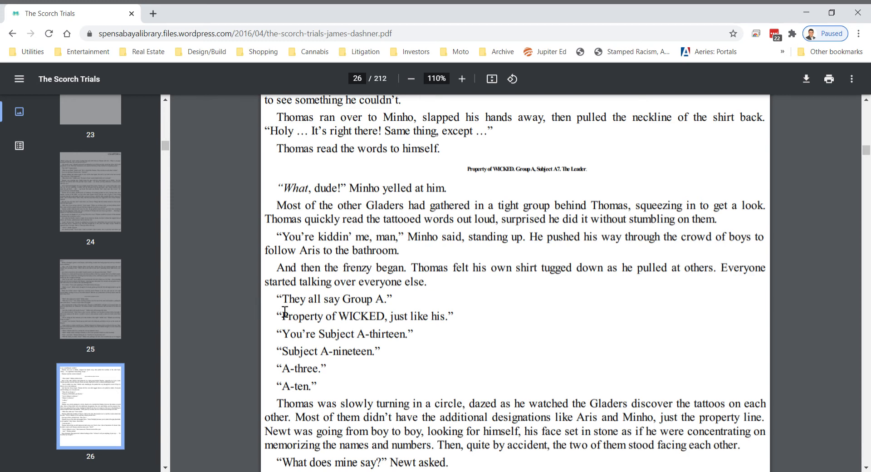
mouse_move(401, 308)
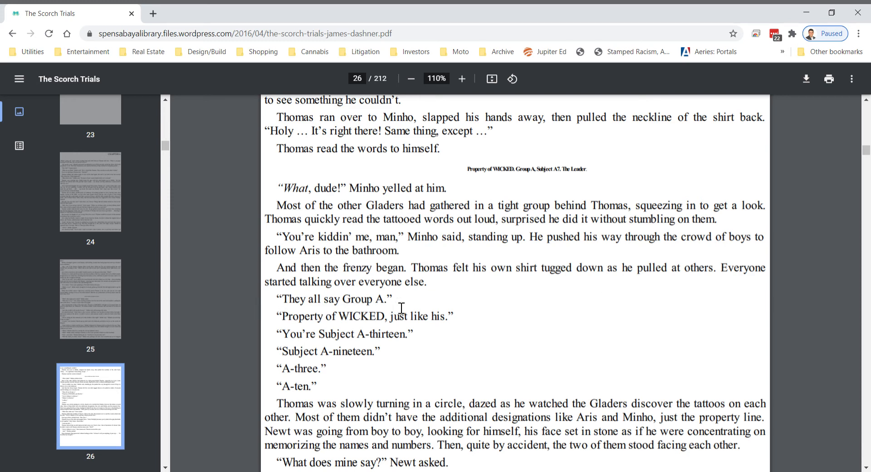
mouse_move(667, 324)
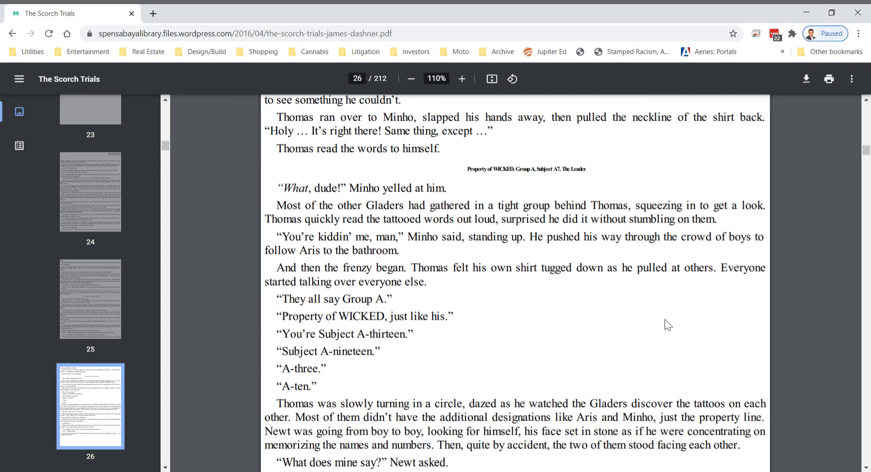
mouse_move(752, 329)
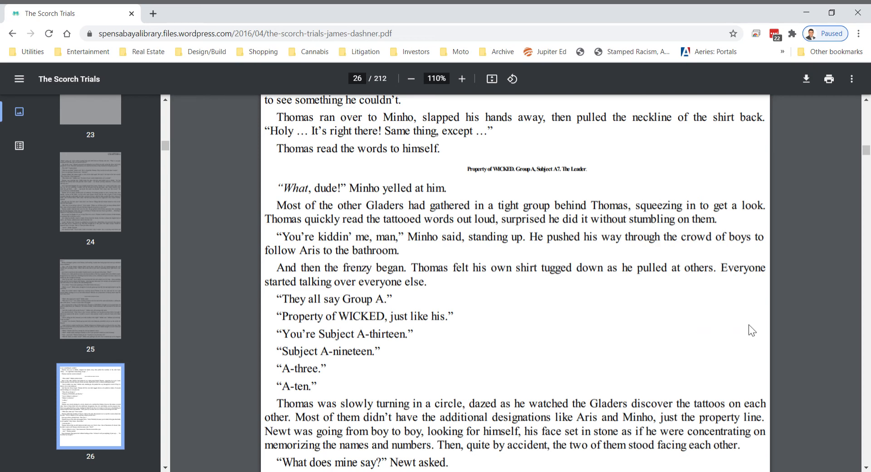
scroll("down", 3)
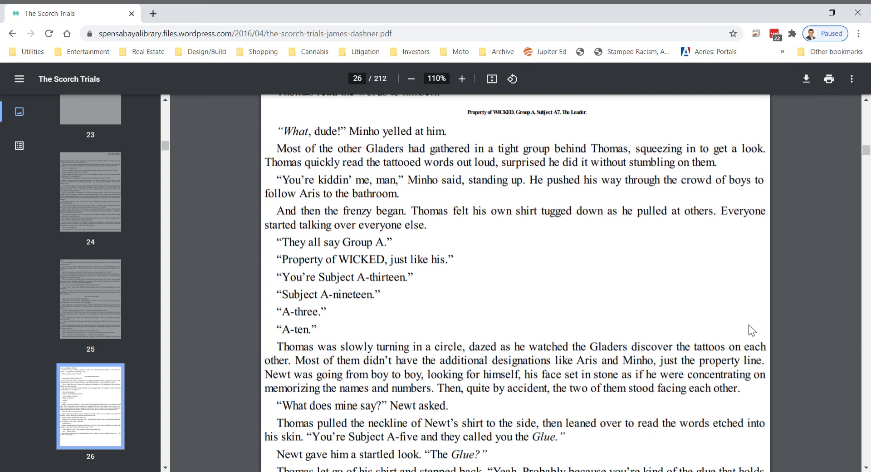
mouse_move(783, 311)
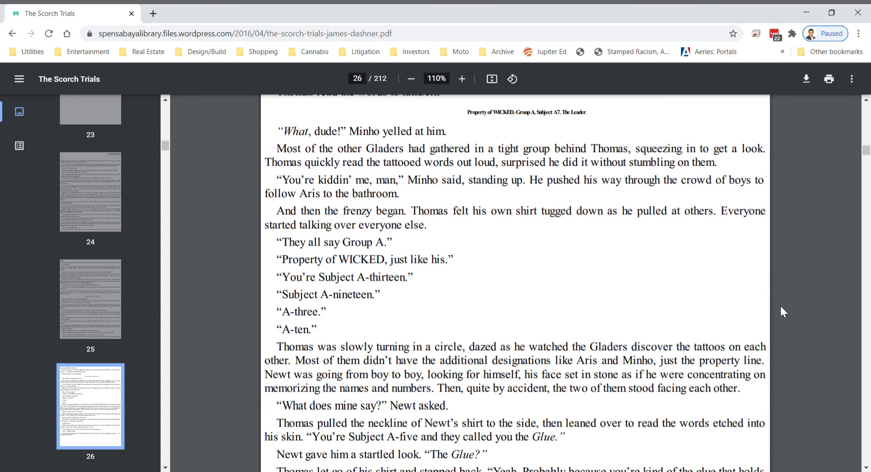
scroll("down", 3)
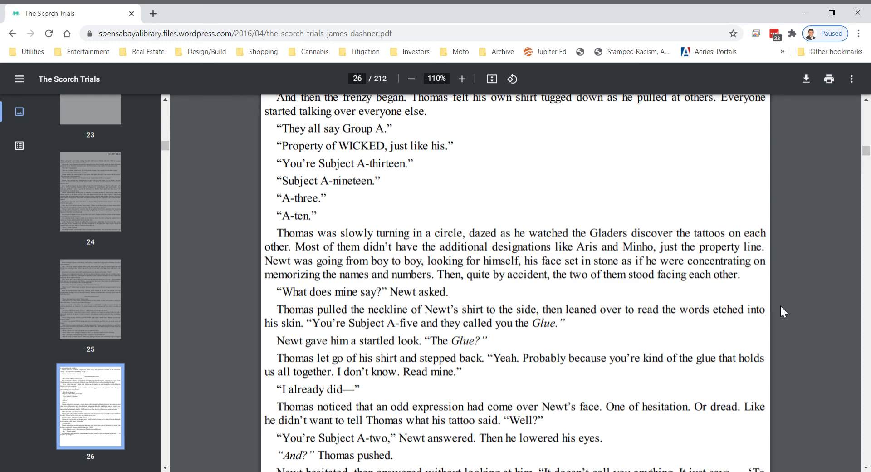
mouse_move(759, 307)
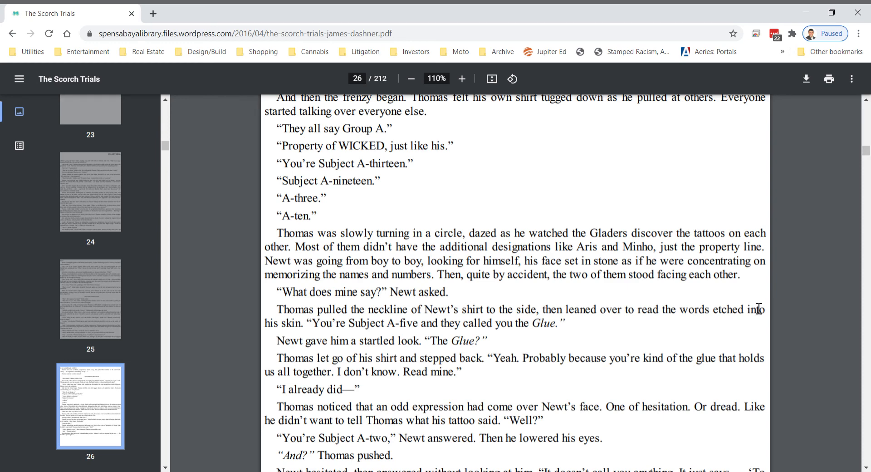
mouse_move(357, 251)
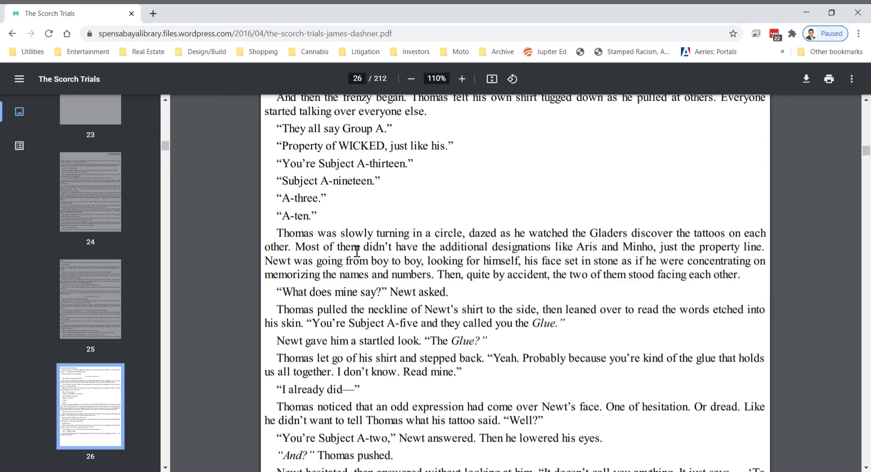
mouse_move(306, 251)
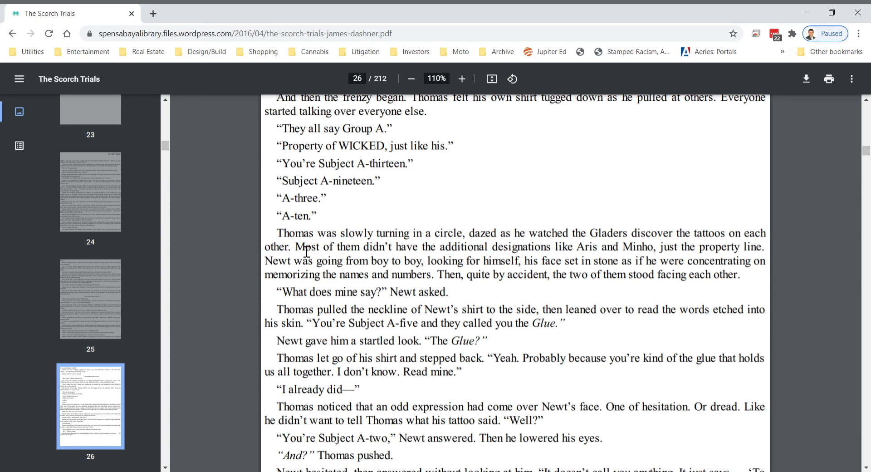
mouse_move(498, 258)
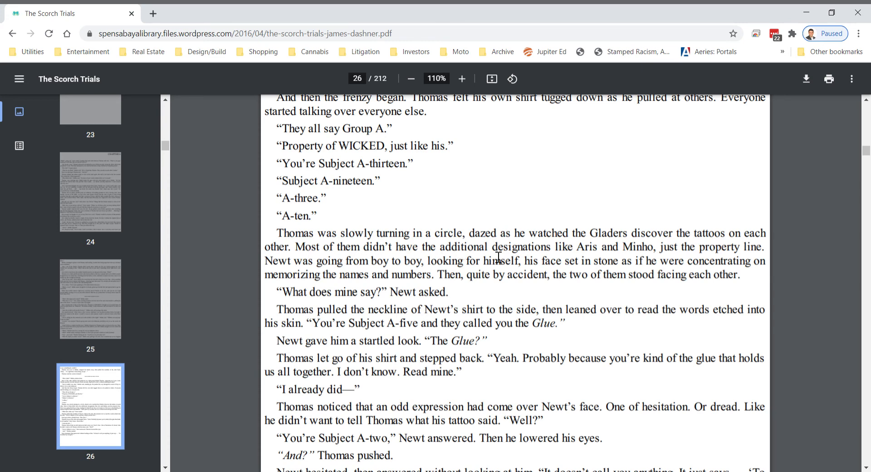
mouse_move(628, 256)
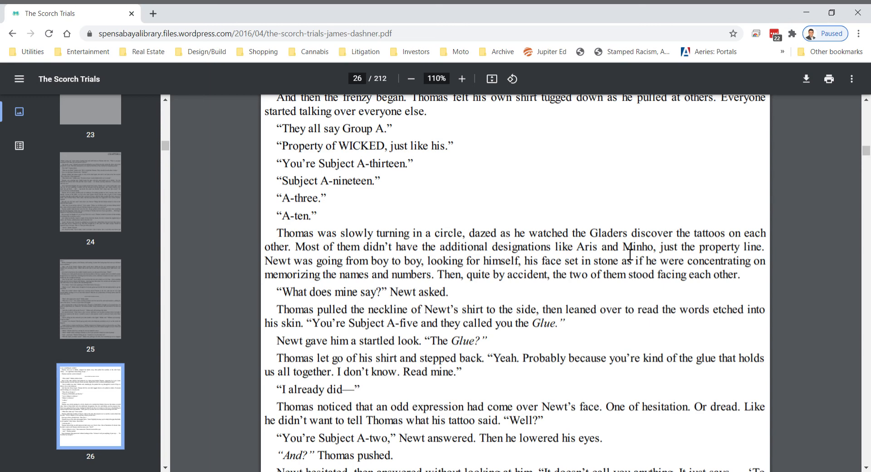
mouse_move(667, 255)
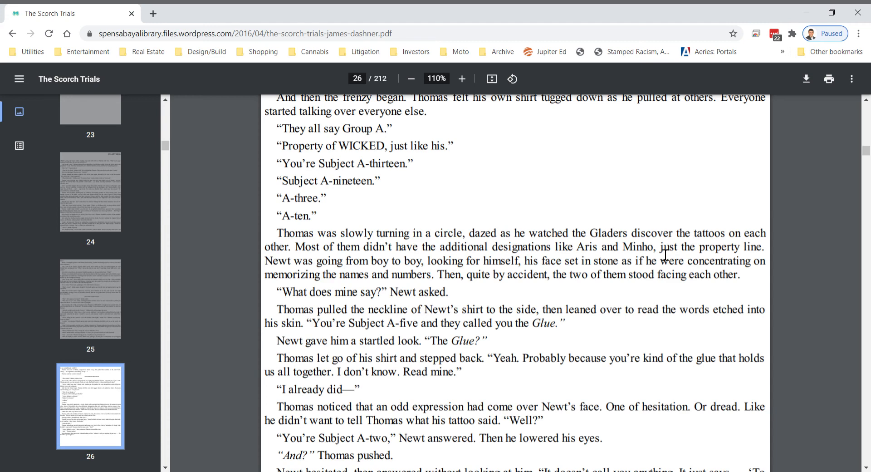
Step: Scroll to the end of page 26, where Newt reveals 'To be killed by Group B.'
scroll("down", 3)
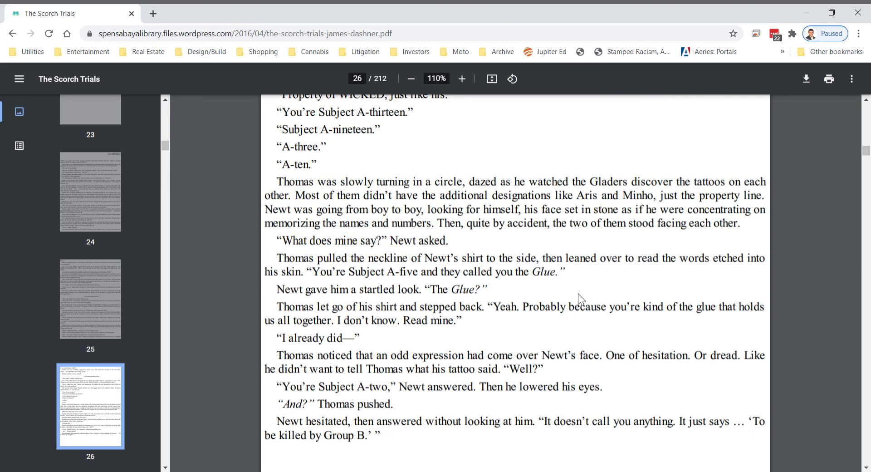
scroll("up", 3)
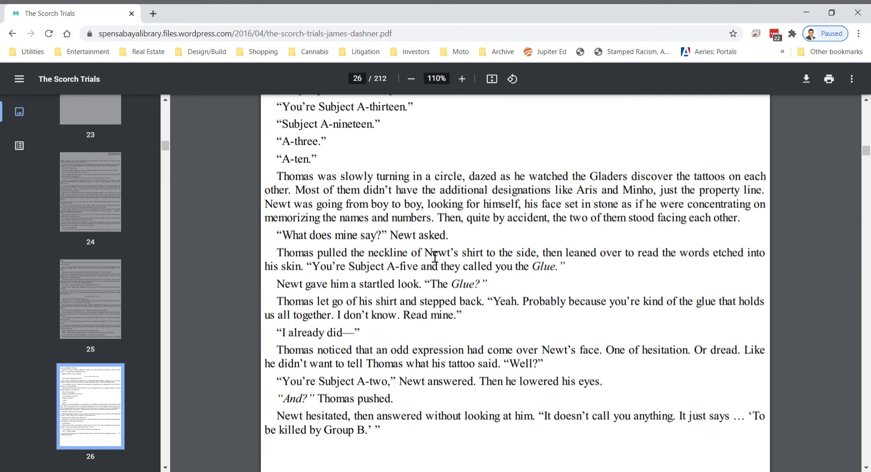
mouse_move(632, 262)
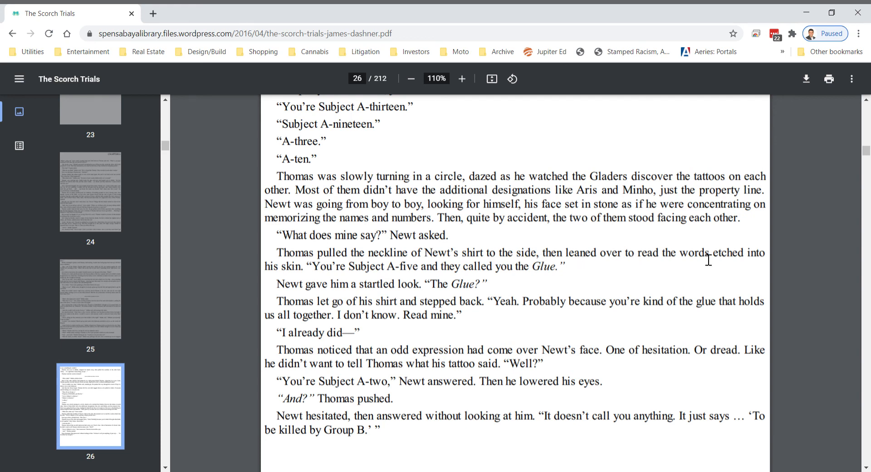
mouse_move(308, 278)
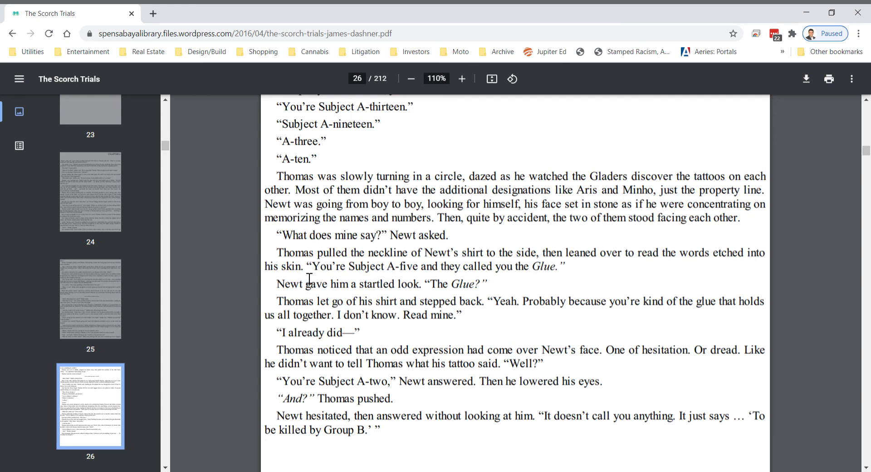
mouse_move(430, 275)
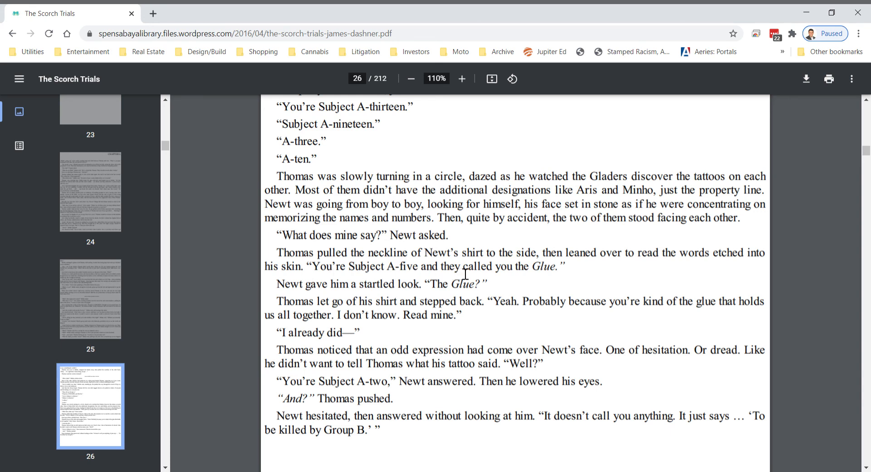
mouse_move(573, 281)
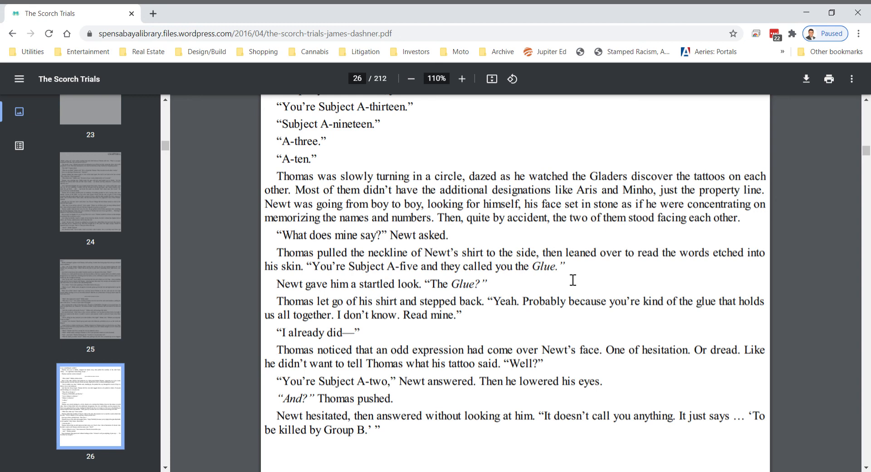
mouse_move(427, 291)
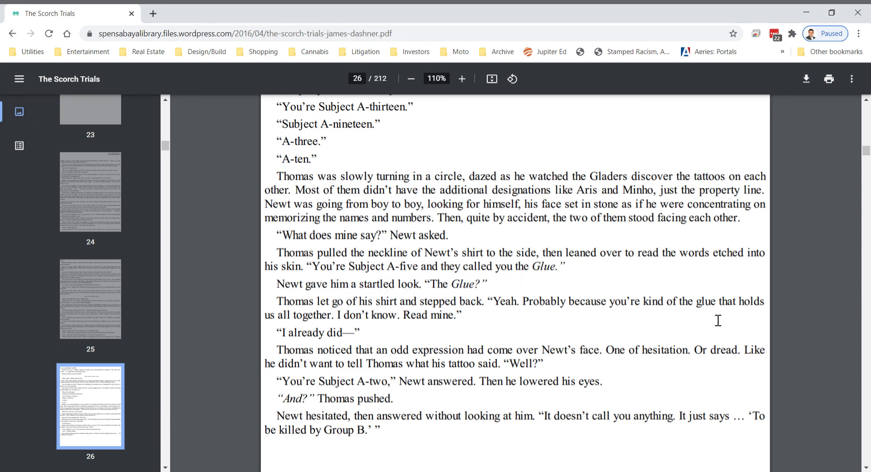
scroll("down", 3)
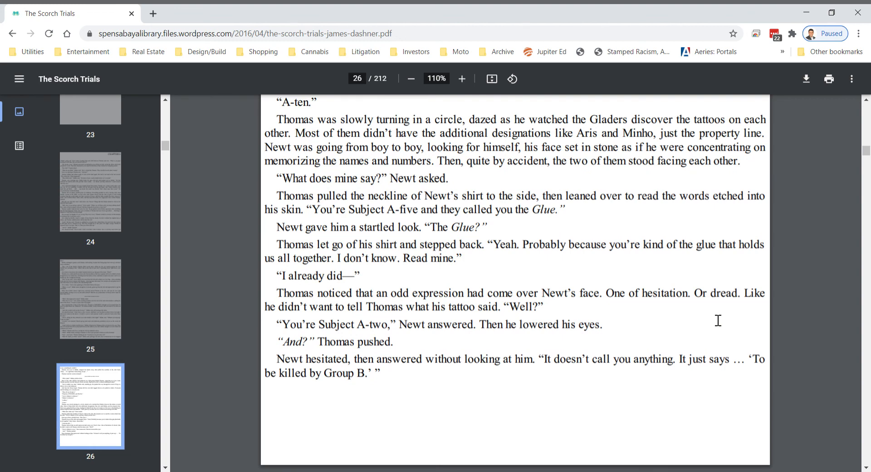
mouse_move(781, 299)
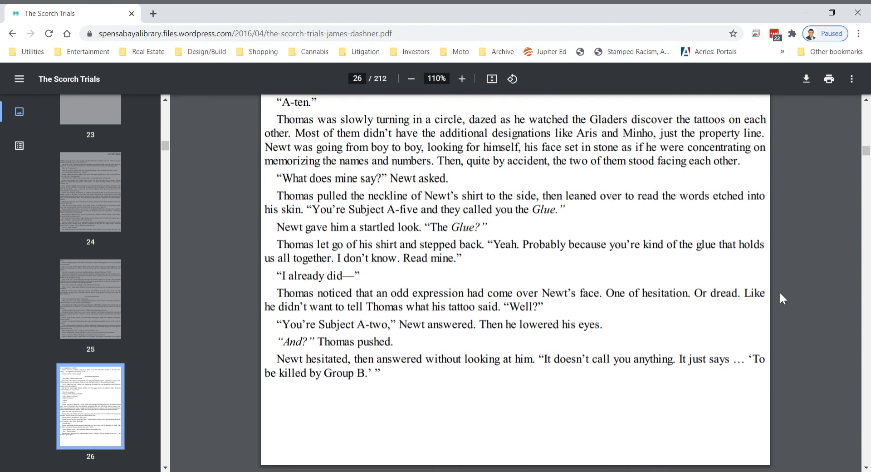
mouse_move(780, 291)
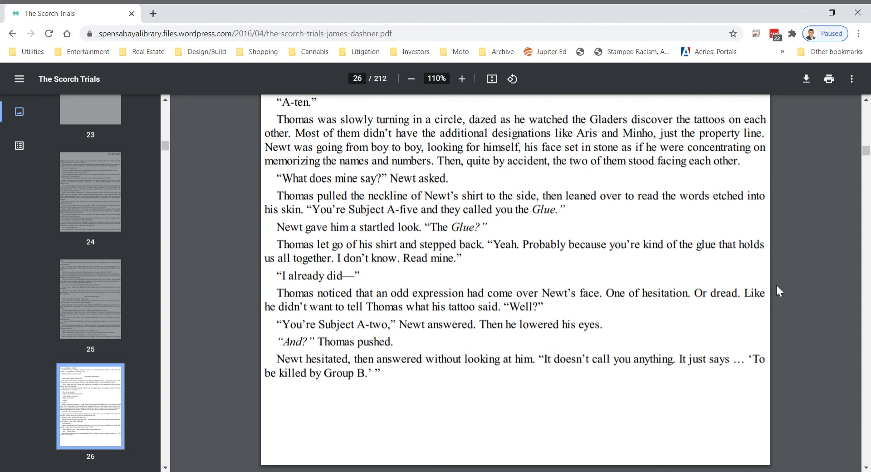
mouse_move(776, 289)
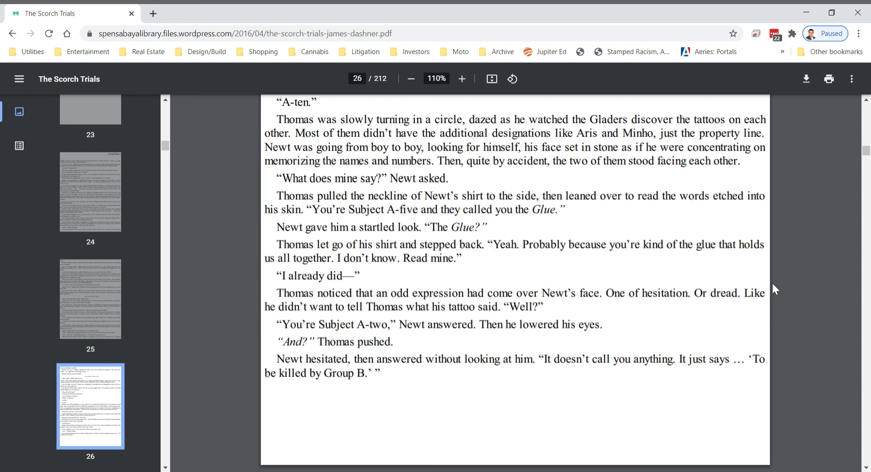